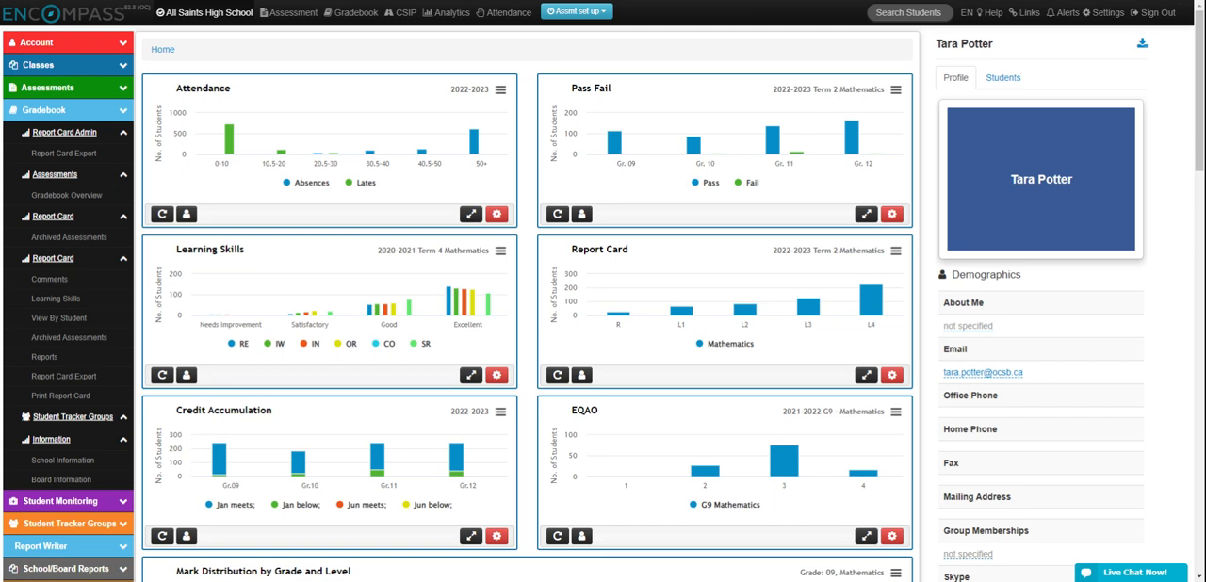
- Show the Gradebook Overview for class AVI2OR2 from the sidebar's Gradebook section
{"action": "left_click", "coordinate": [45, 109]}
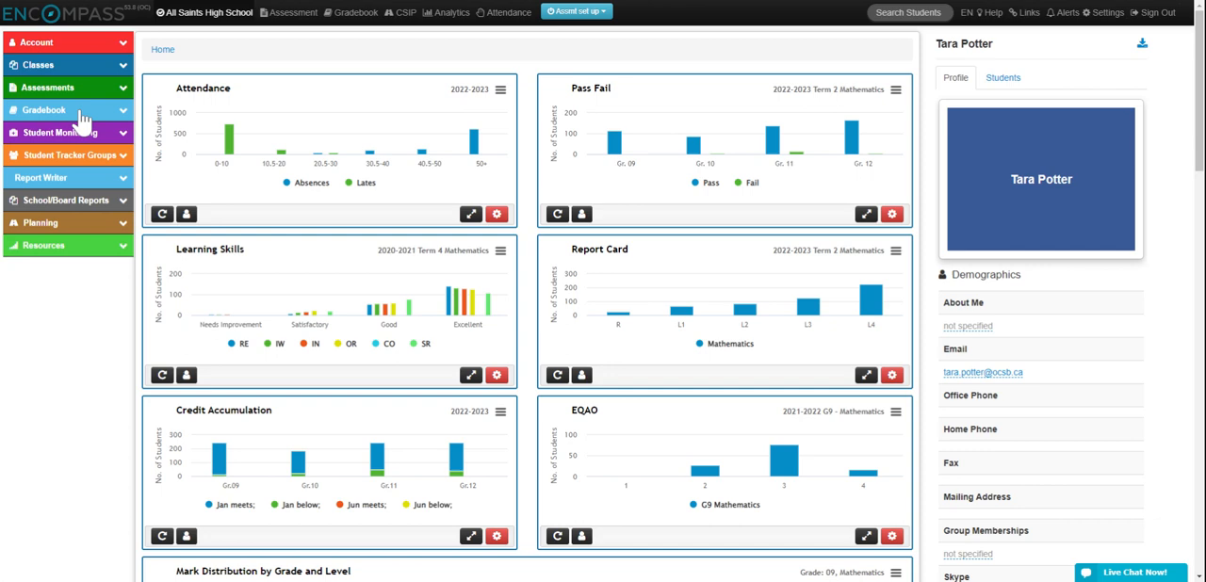
{"action": "left_click", "coordinate": [45, 110]}
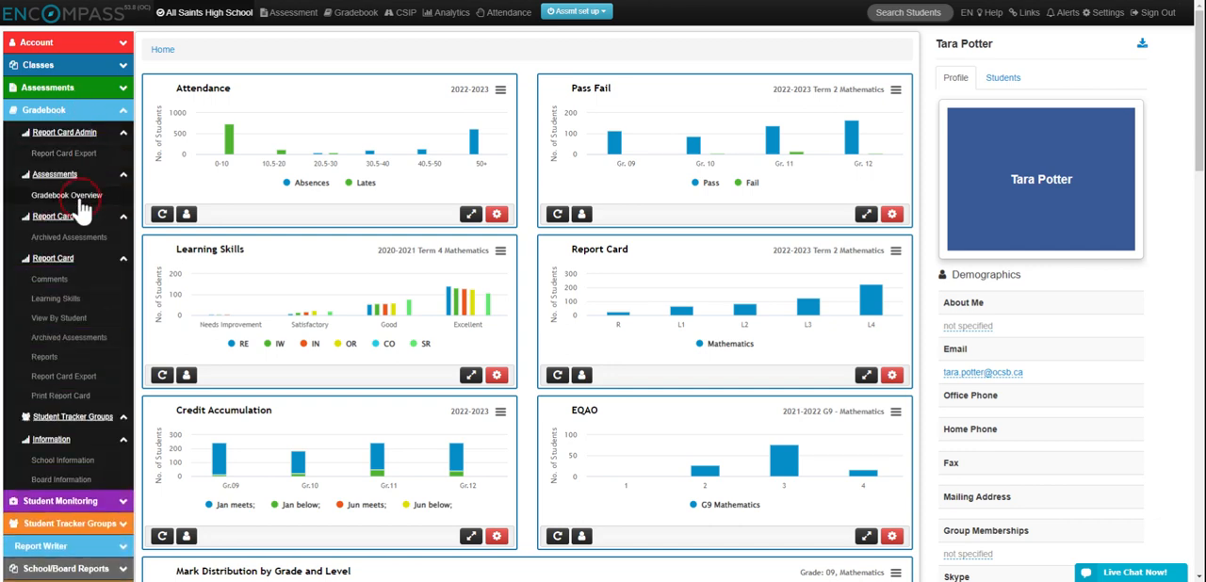
{"action": "left_click", "coordinate": [66, 196]}
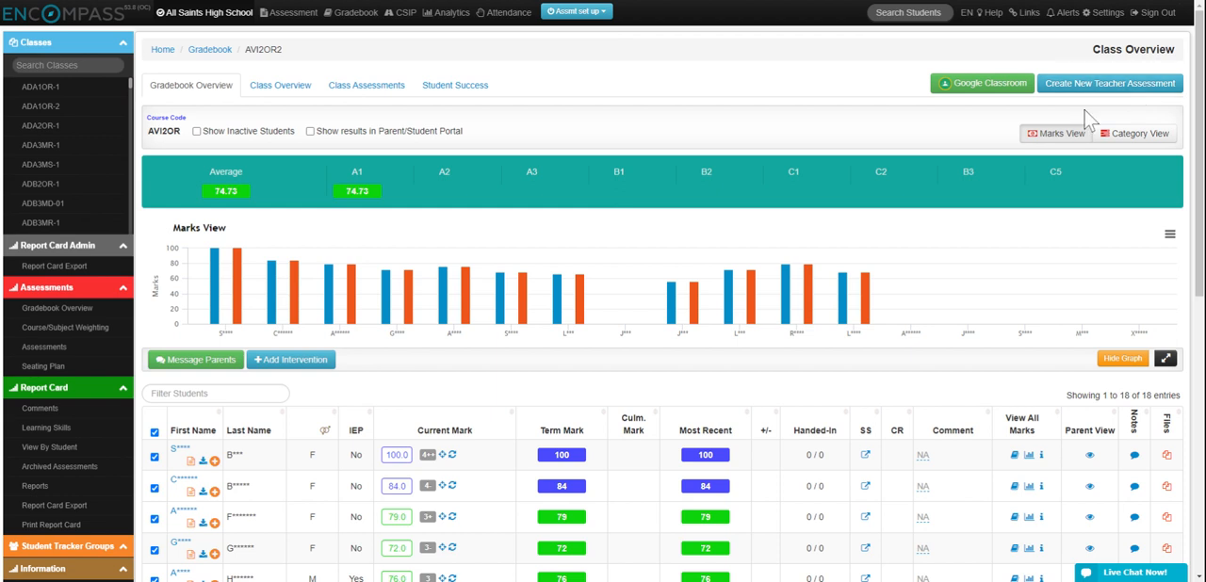
{"action": "mouse_move", "coordinate": [296, 54]}
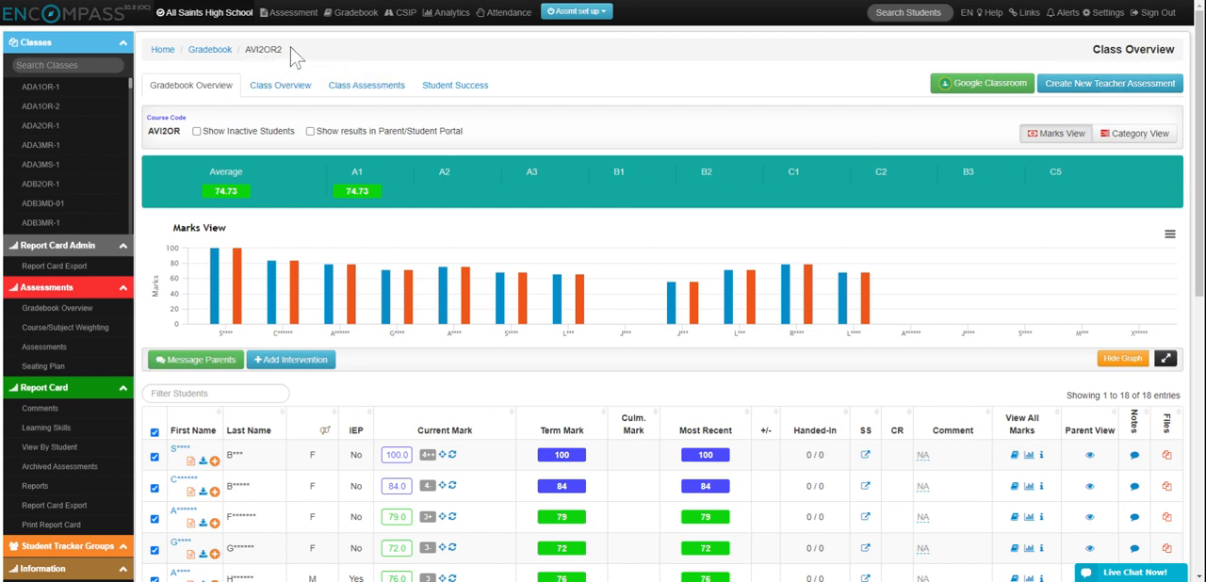
{"action": "mouse_move", "coordinate": [260, 75]}
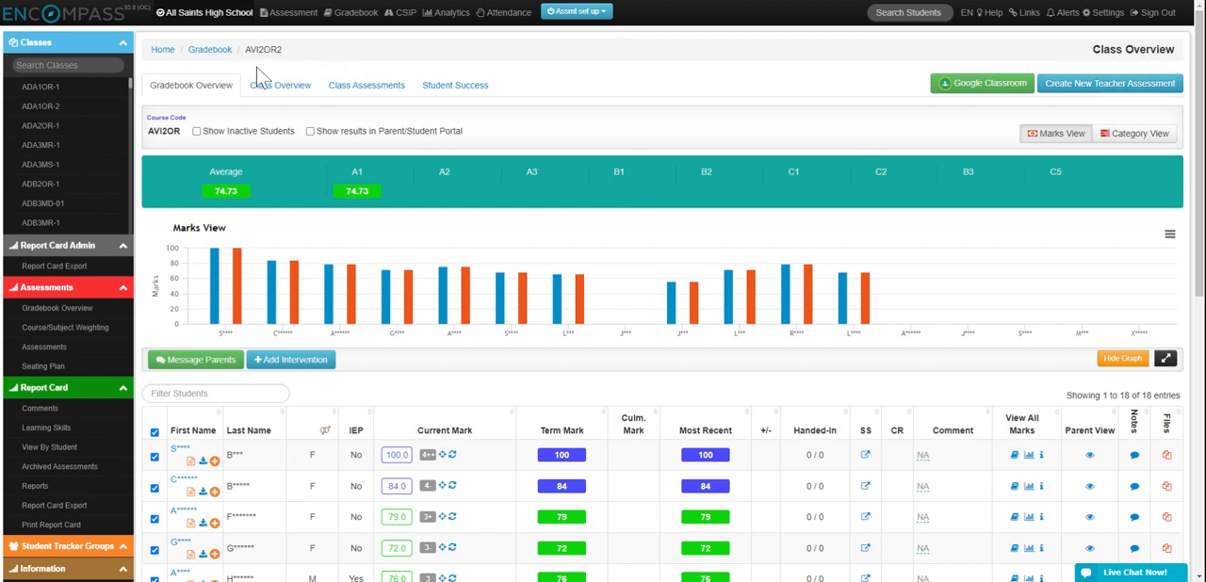
{"action": "mouse_move", "coordinate": [154, 85]}
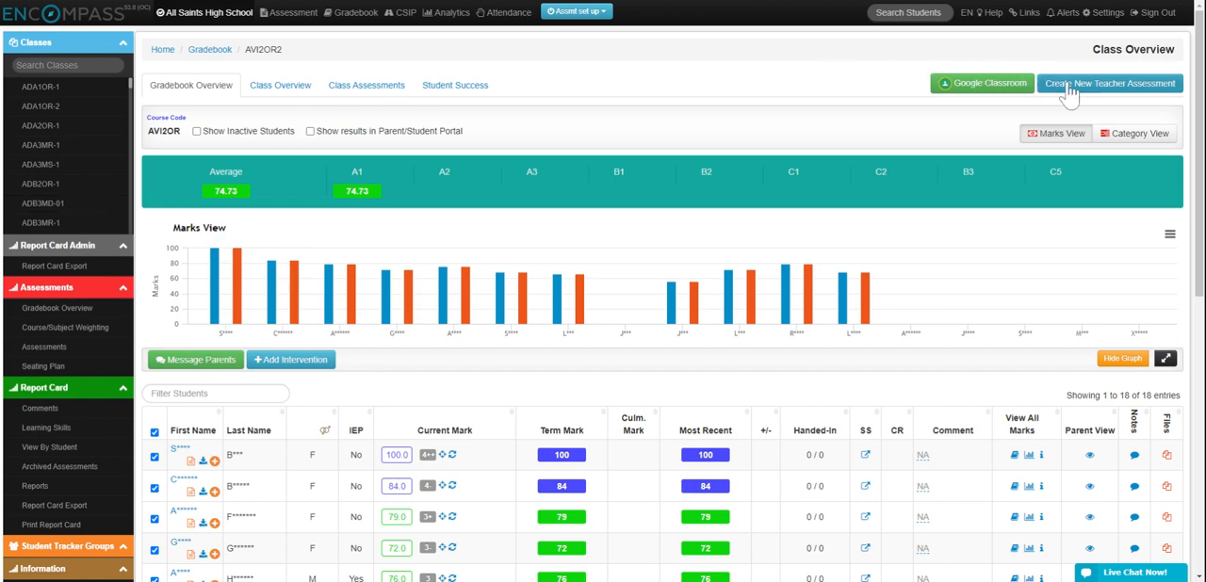
- Start a new teacher assessment for class AVI2OR from the Class Overview page
{"action": "left_click", "coordinate": [1110, 83]}
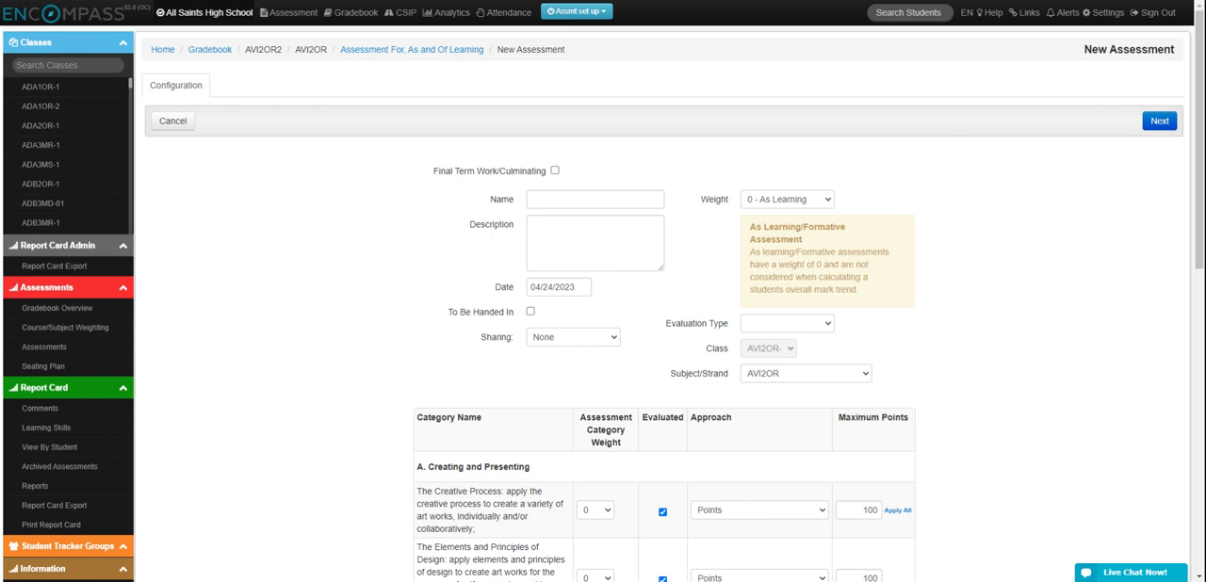
{"action": "mouse_move", "coordinate": [557, 185]}
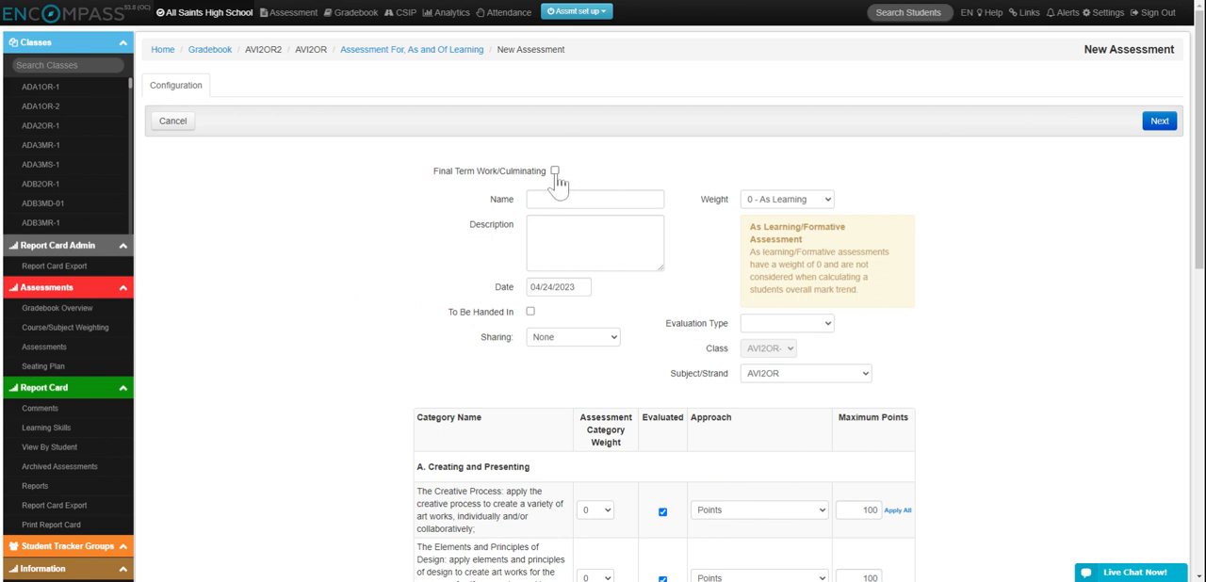
- Name the assessment RST, mark it Final Culminating, weight 15.0, Performance type, Points approach
{"action": "left_click", "coordinate": [554, 172]}
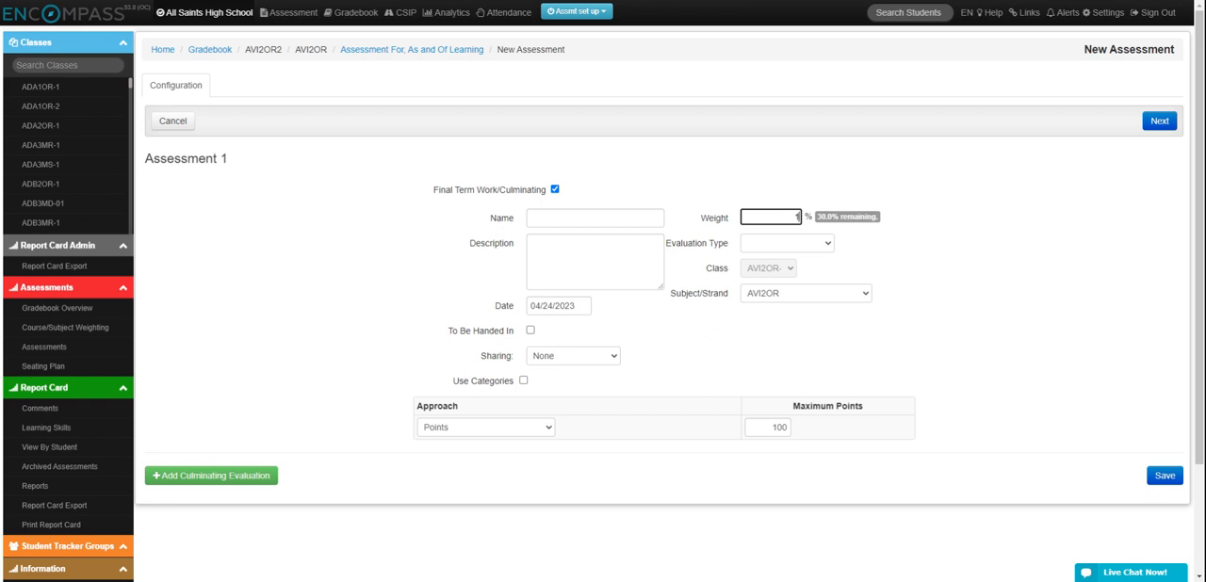
{"action": "type", "text": "15.0"}
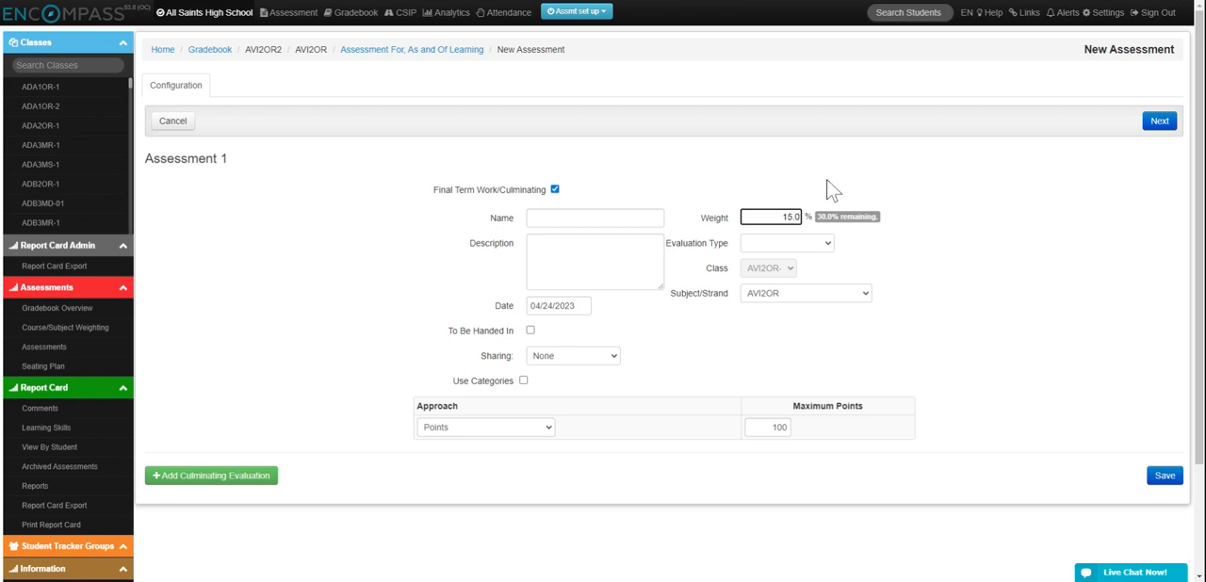
{"action": "mouse_move", "coordinate": [801, 260]}
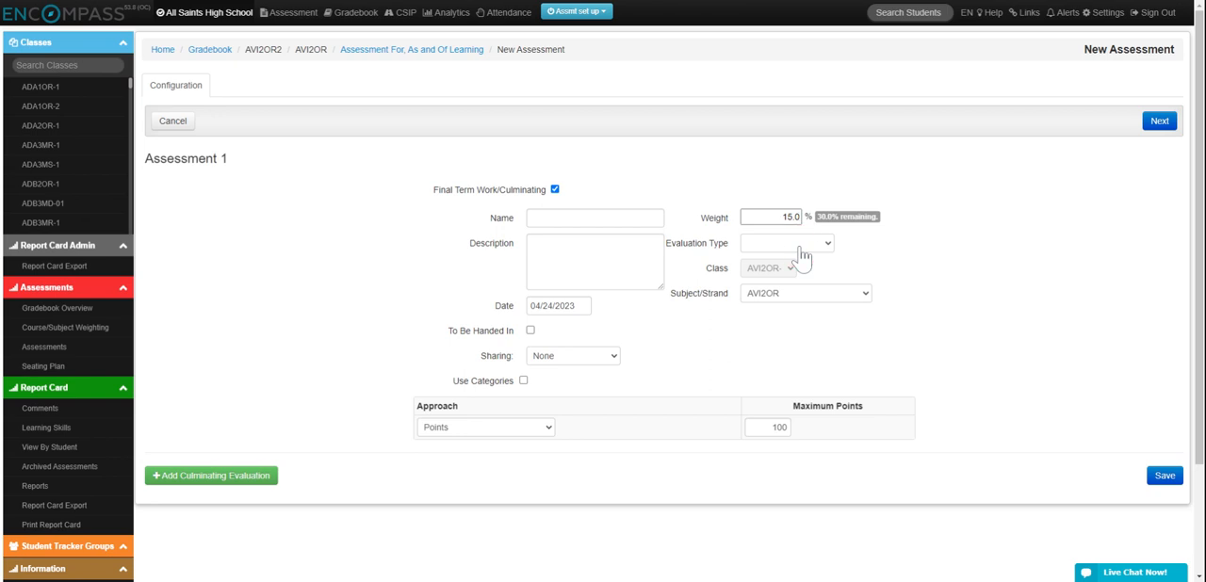
{"action": "left_click", "coordinate": [787, 243]}
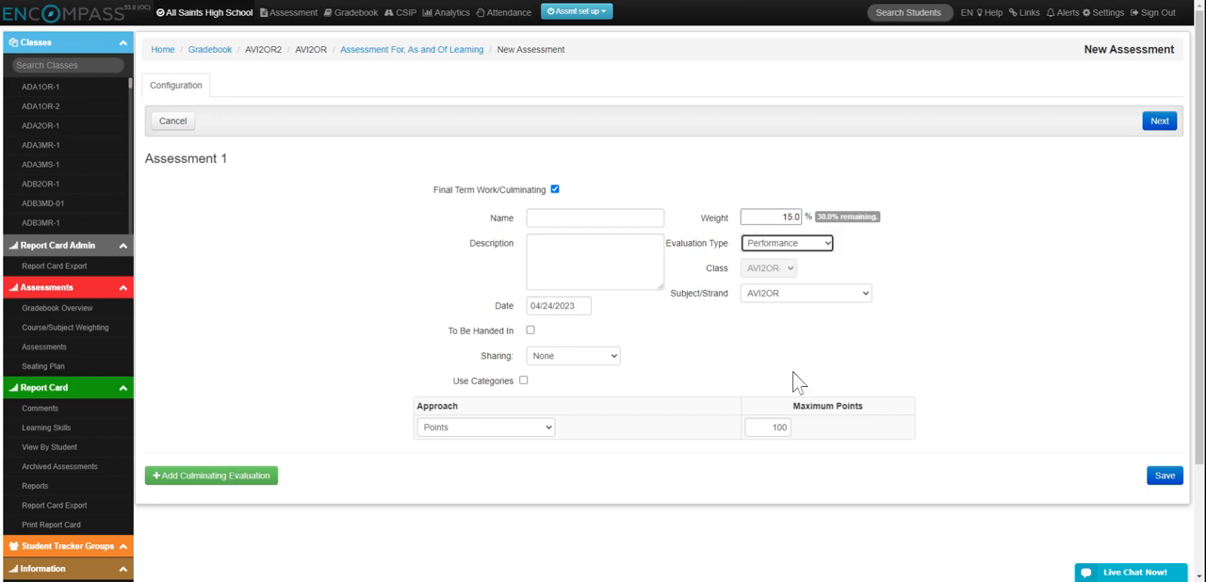
{"action": "left_click", "coordinate": [595, 219]}
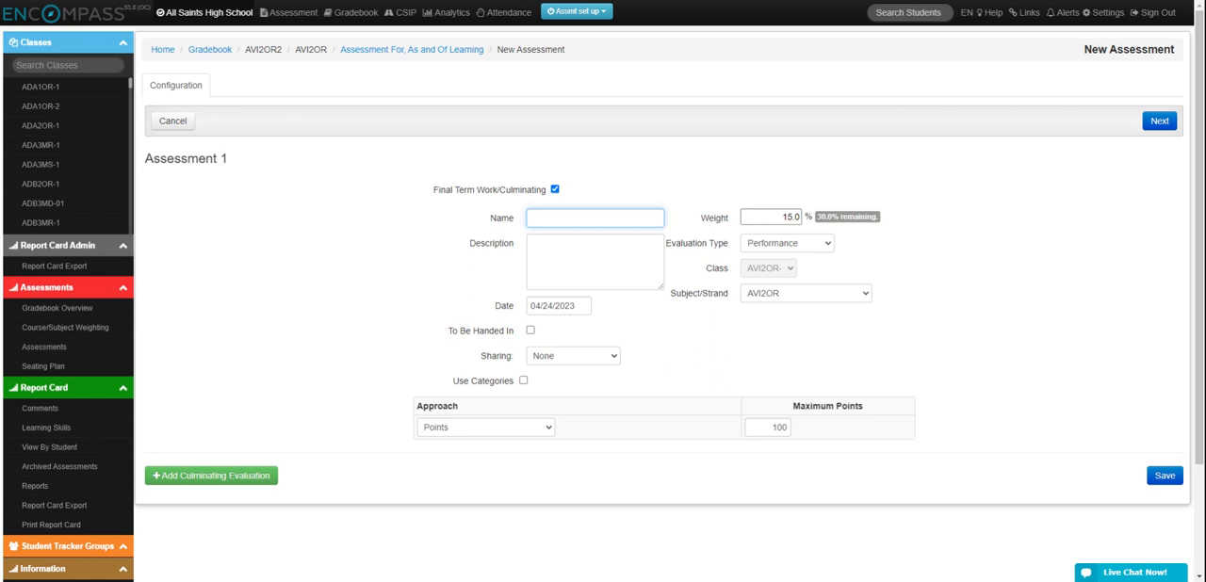
{"action": "type", "text": "RST"}
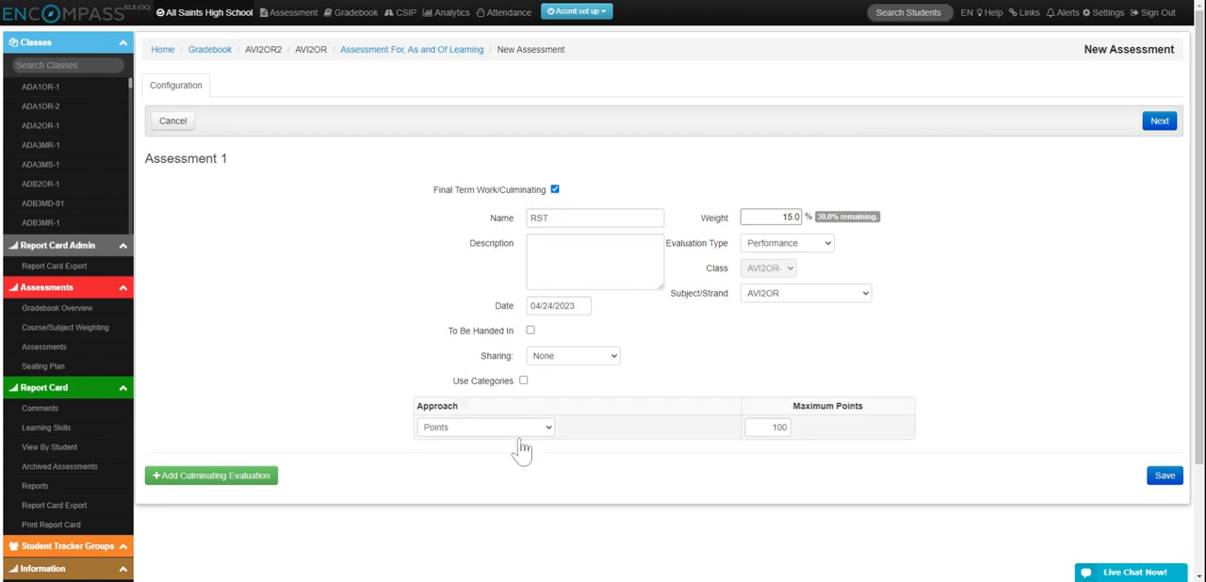
{"action": "left_click", "coordinate": [484, 426]}
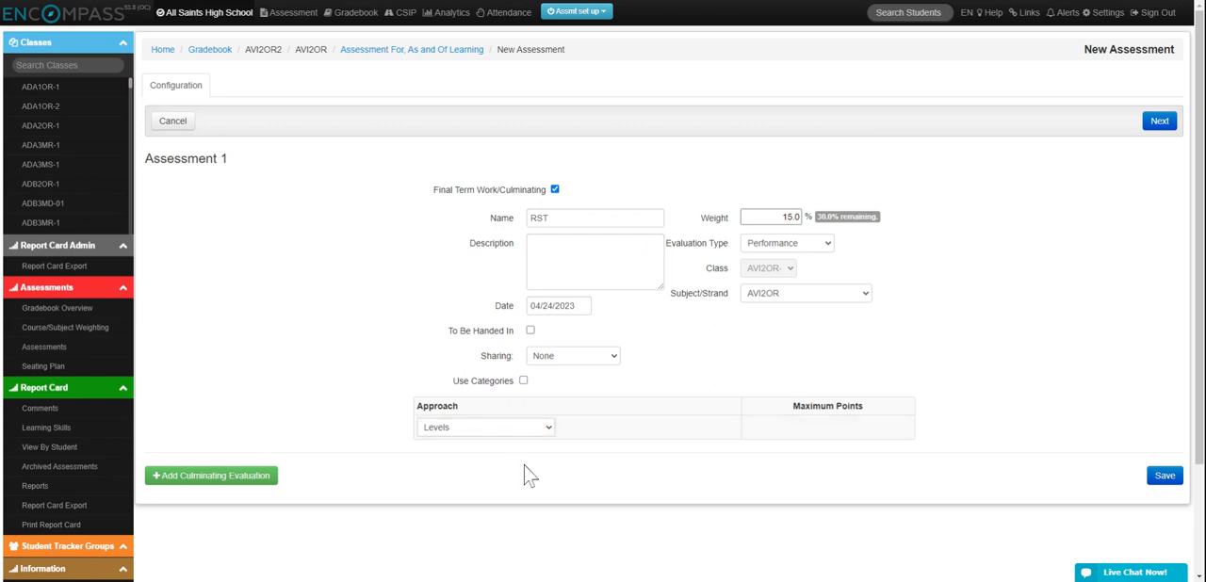
{"action": "left_click", "coordinate": [484, 426]}
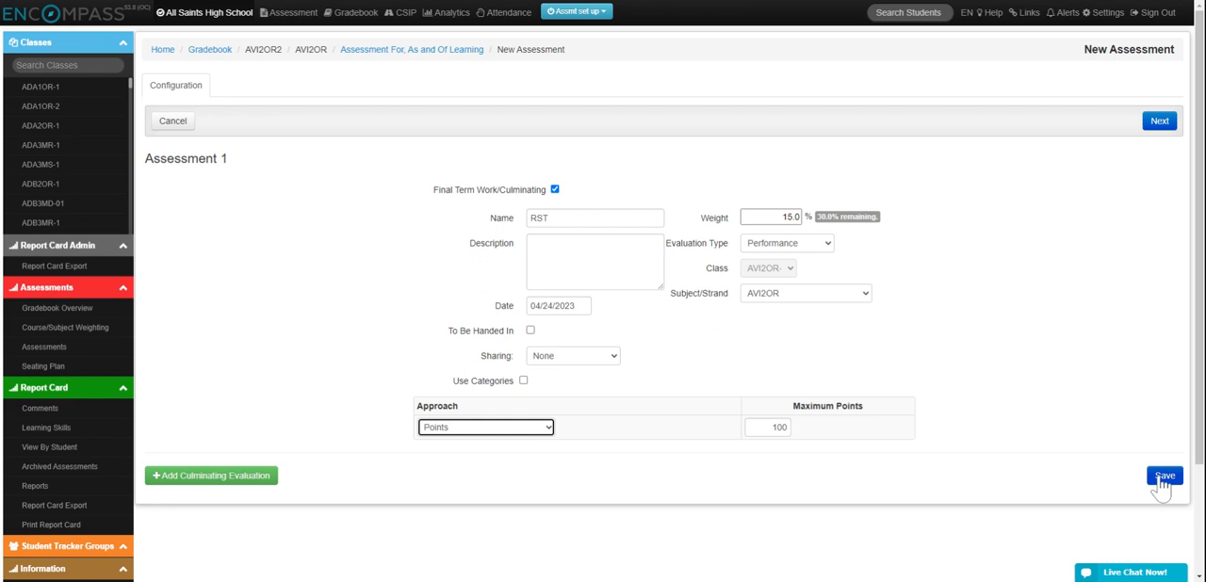
- Save the RST assessment and bring up its marks entry table via the Students list
{"action": "left_click", "coordinate": [1164, 475]}
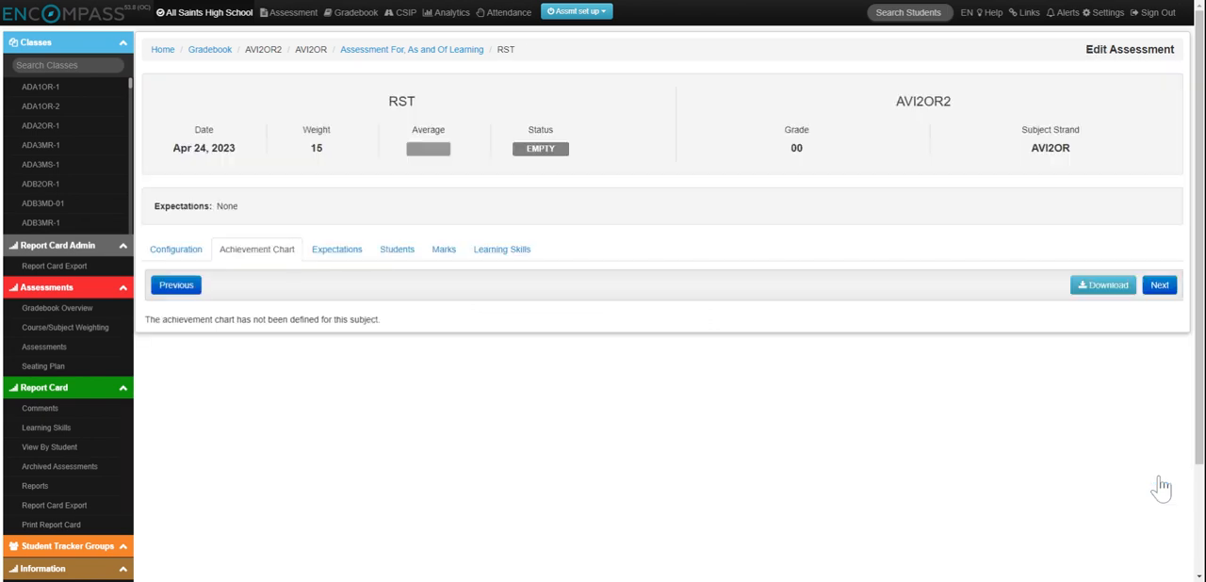
{"action": "mouse_move", "coordinate": [460, 262]}
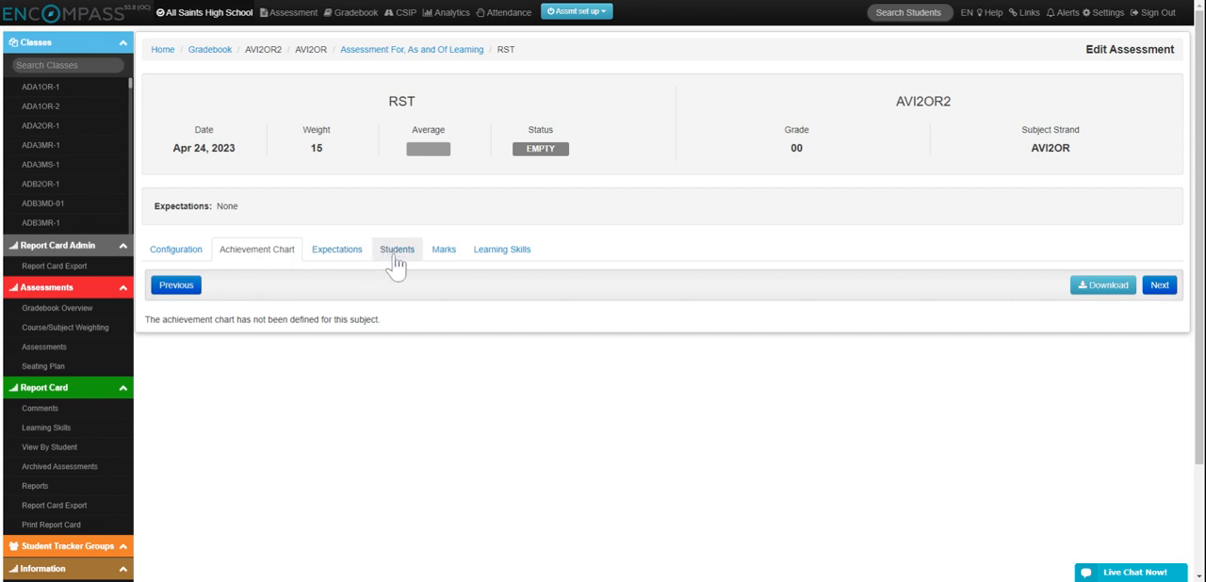
{"action": "left_click", "coordinate": [396, 249]}
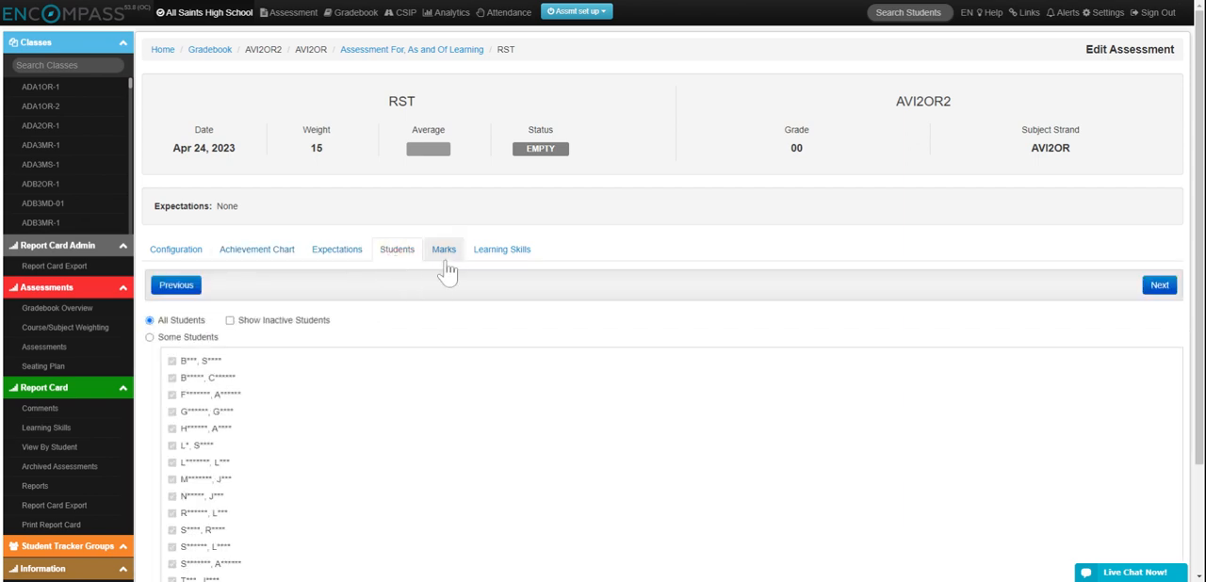
{"action": "left_click", "coordinate": [443, 249]}
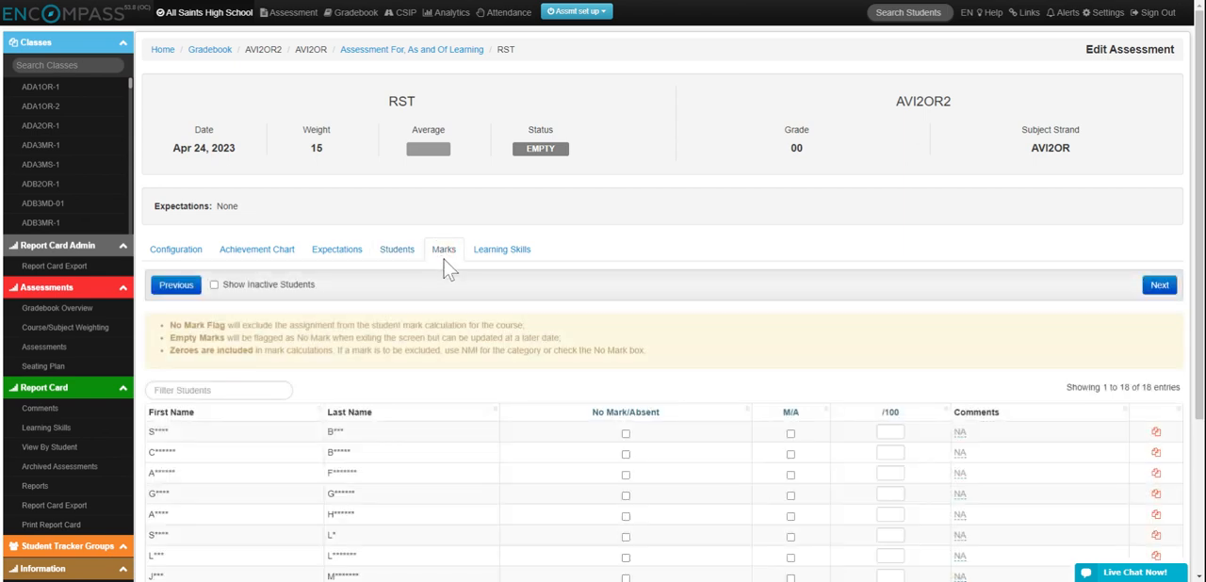
- Enter marks 88, 78 and 65 out of 100 for the first three students and continue
{"action": "scroll", "scroll_direction": "down", "scroll_amount": 3}
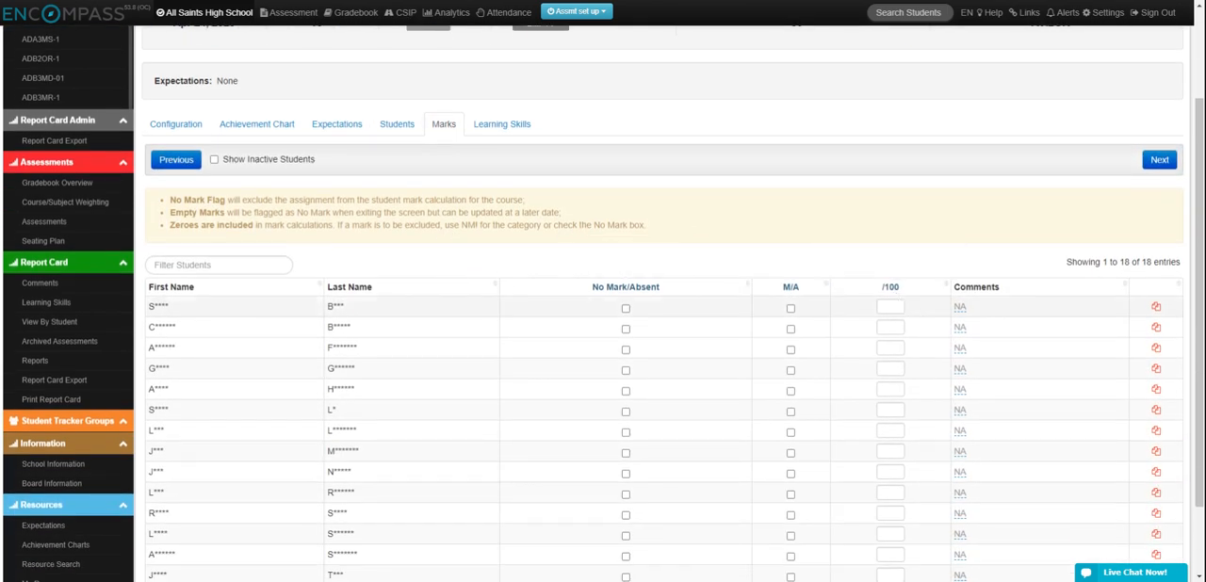
{"action": "left_click", "coordinate": [889, 305]}
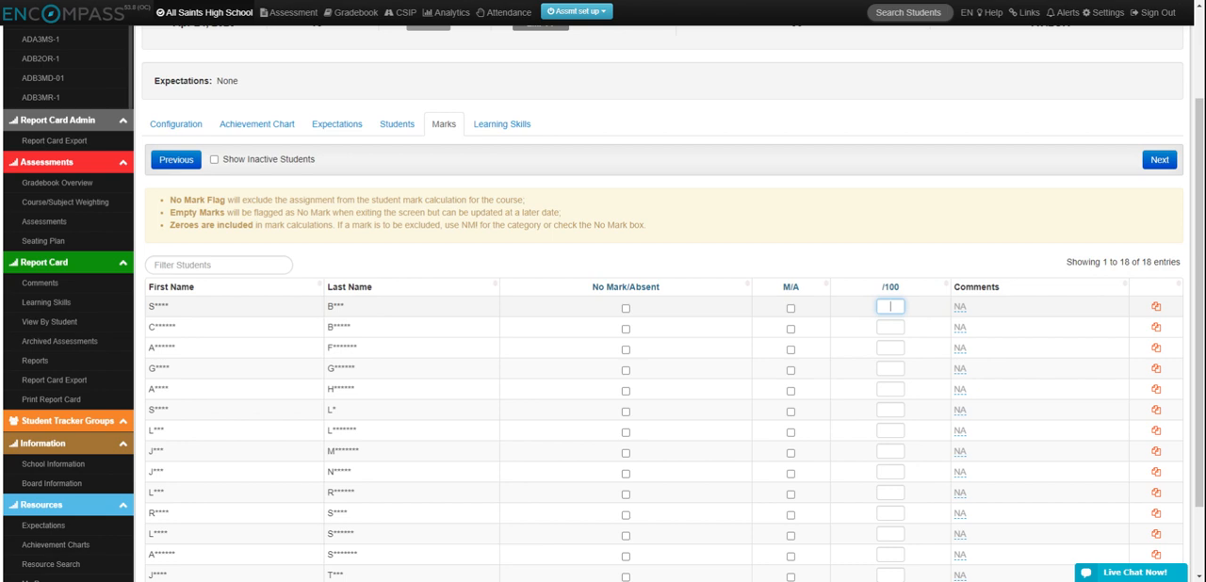
{"action": "left_click", "coordinate": [889, 328]}
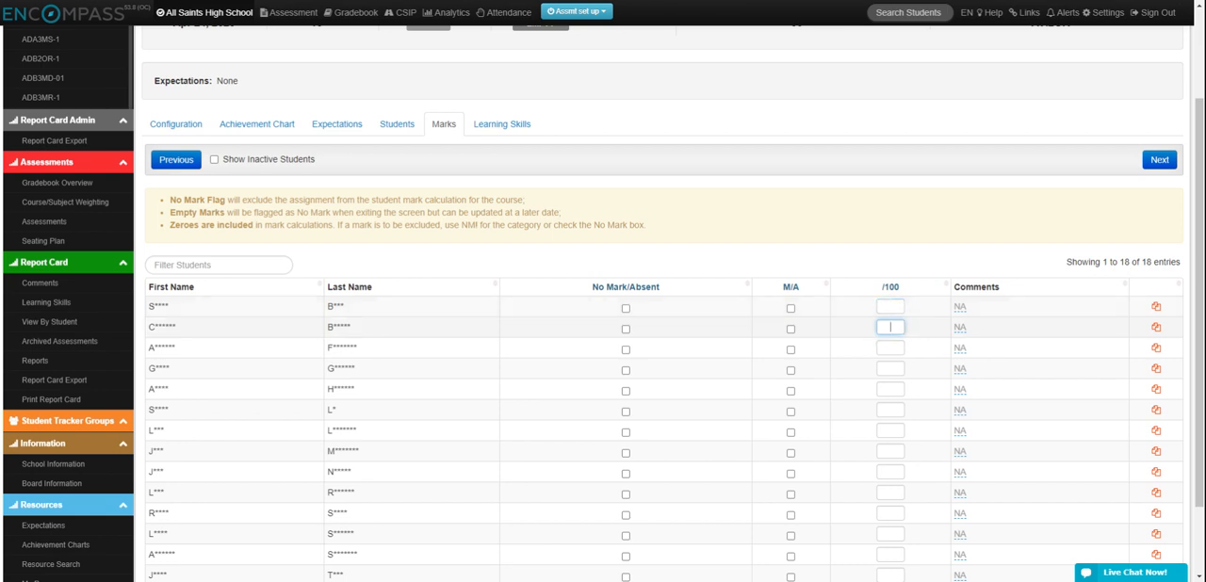
{"action": "type", "text": "88"}
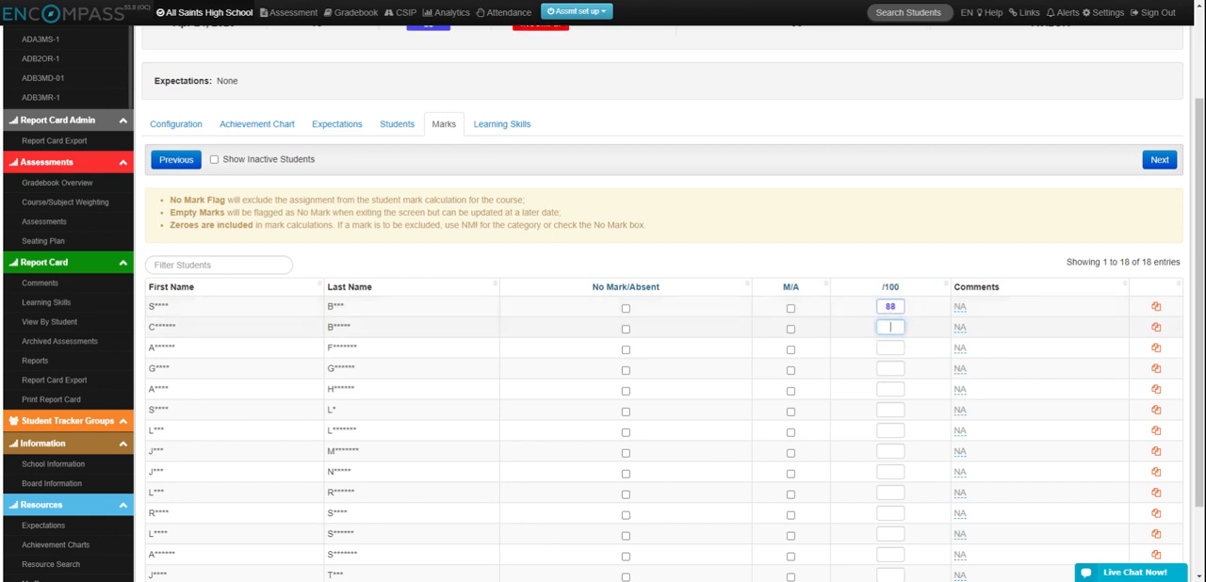
{"action": "type", "text": "78"}
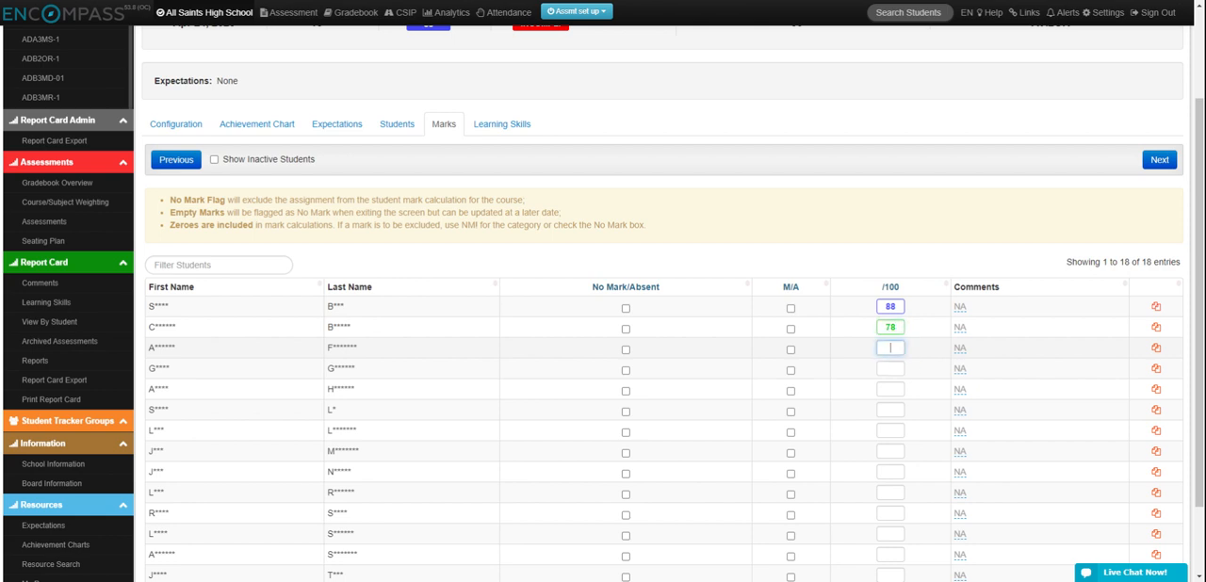
{"action": "type", "text": "65"}
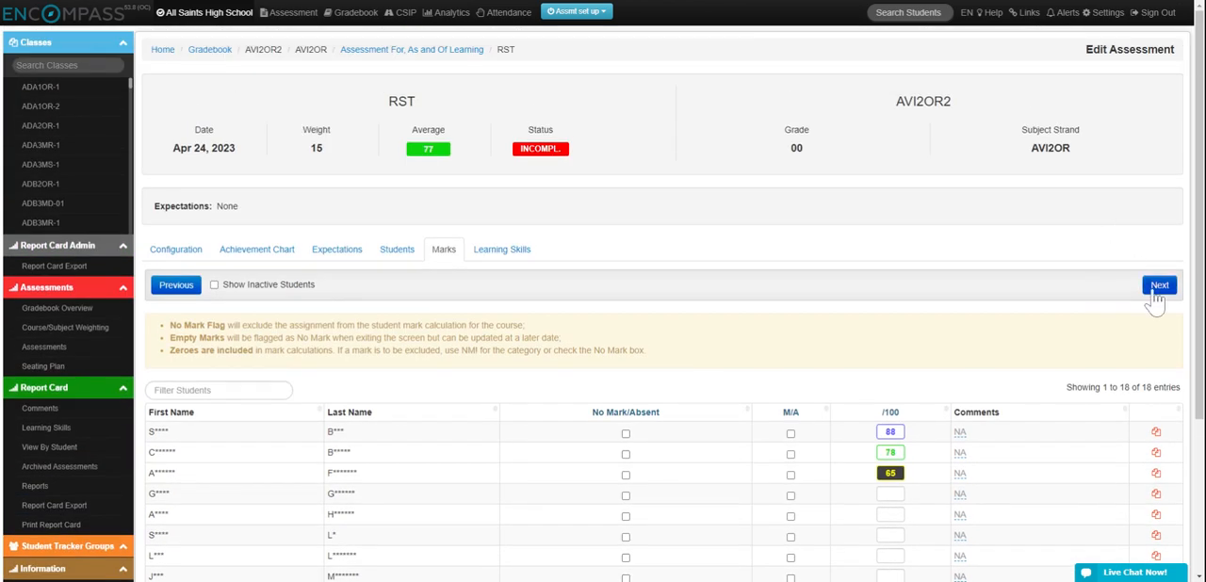
{"action": "left_click", "coordinate": [1160, 285]}
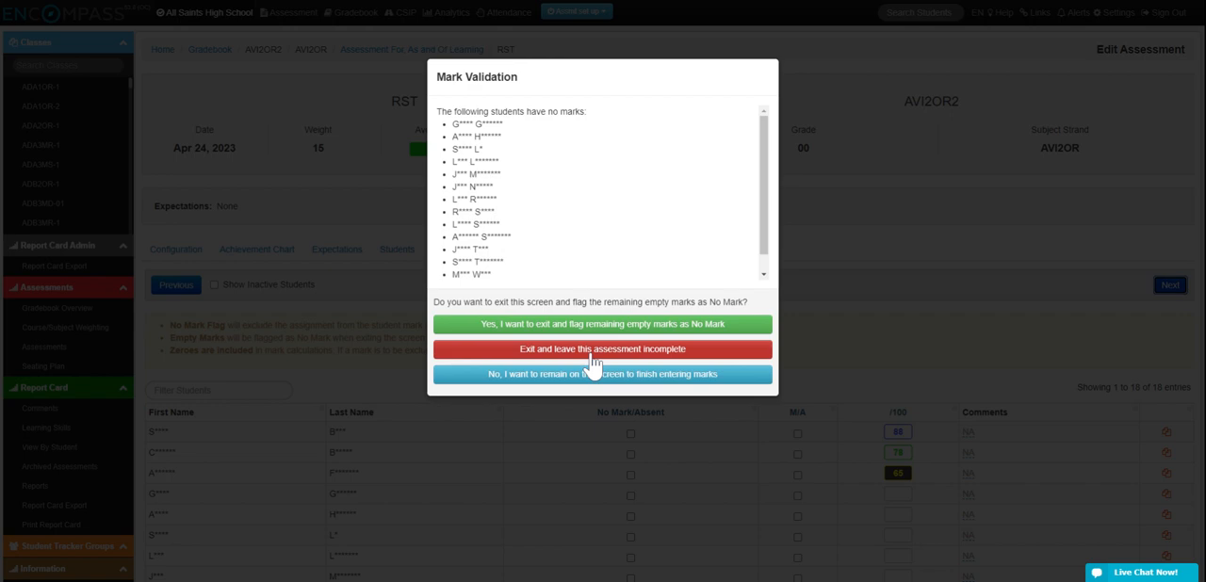
- Exit mark validation leaving the assessment incomplete, landing on the Learning Skills page
{"action": "left_click", "coordinate": [601, 348]}
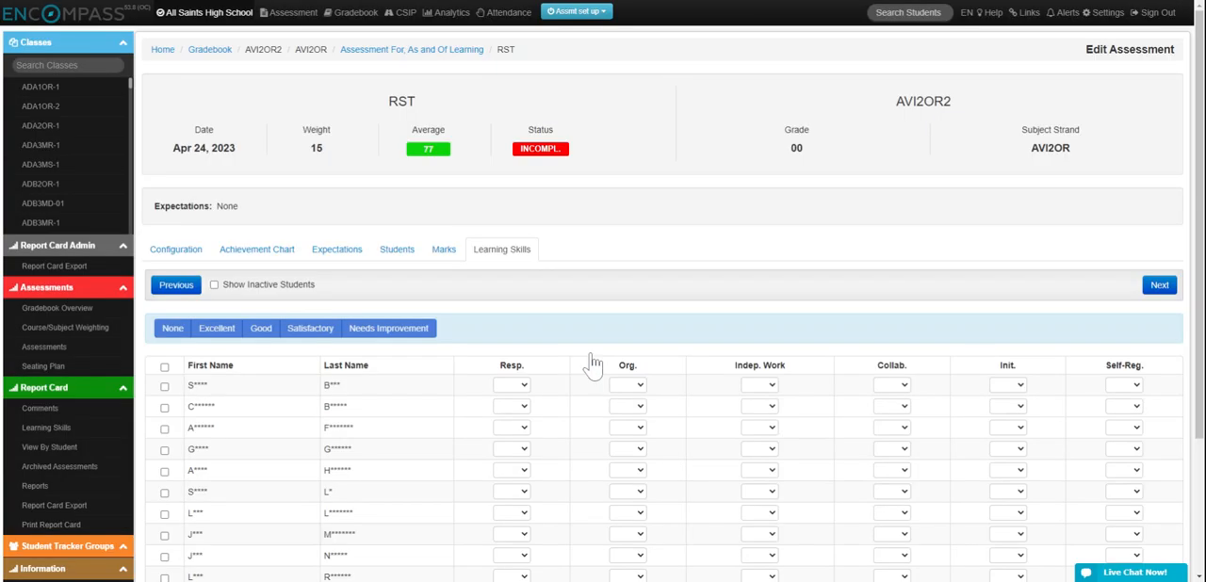
{"action": "mouse_move", "coordinate": [592, 367]}
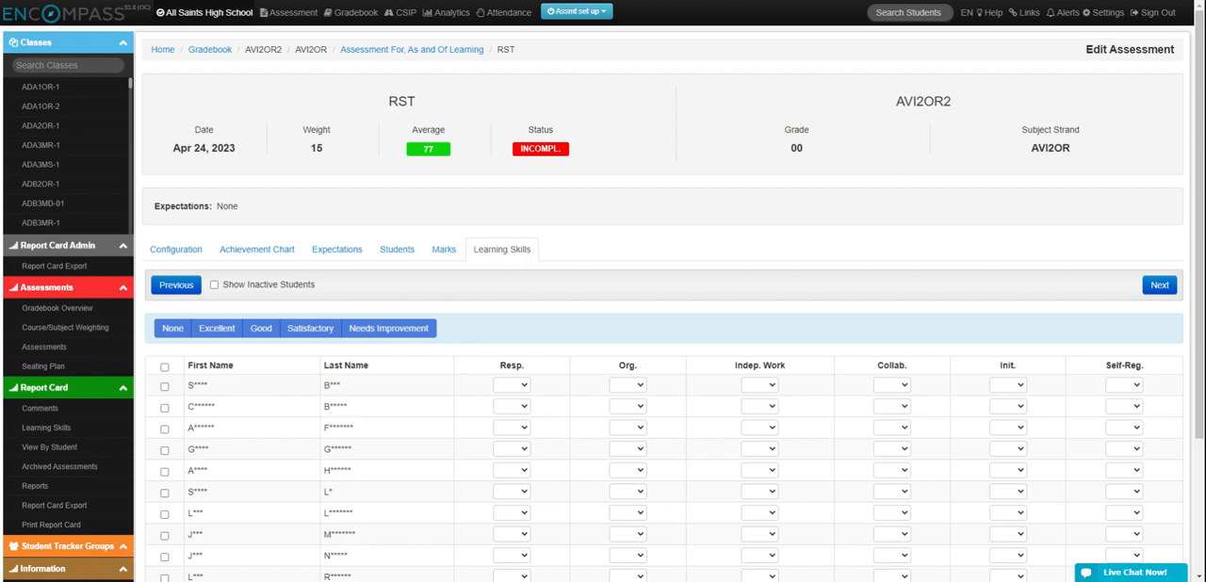
{"action": "mouse_move", "coordinate": [791, 152]}
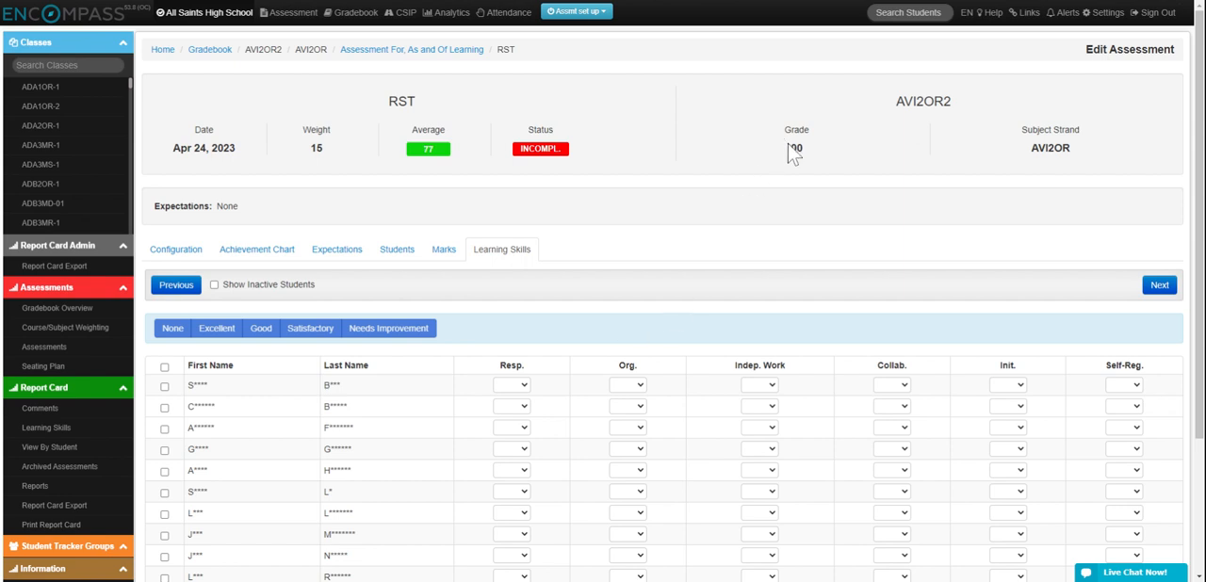